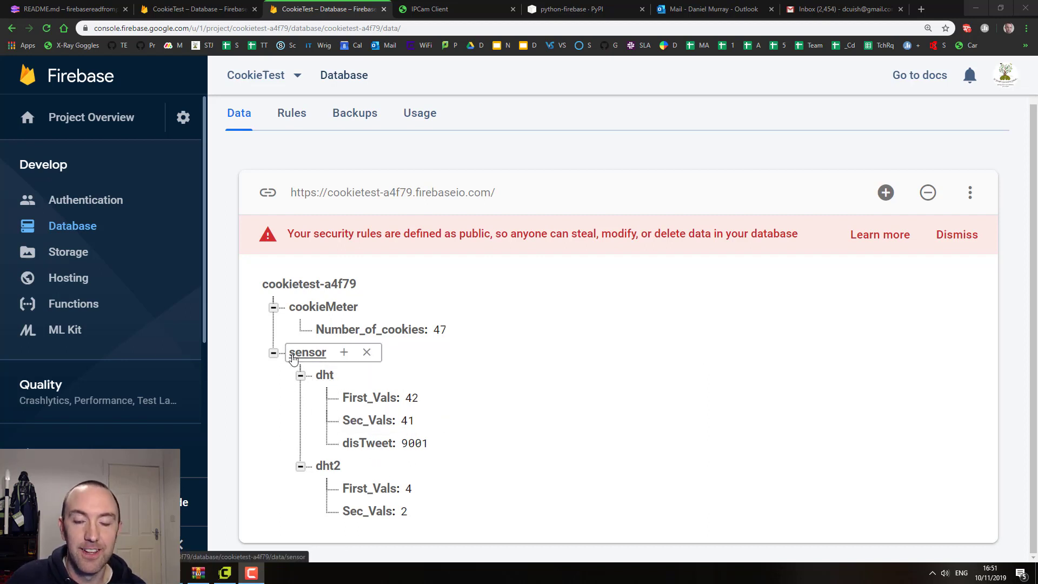
- Edit line 10 so firebase.delete targets '/sensor/dht/disTweet' instead of the root '/'
left_click(367, 442)
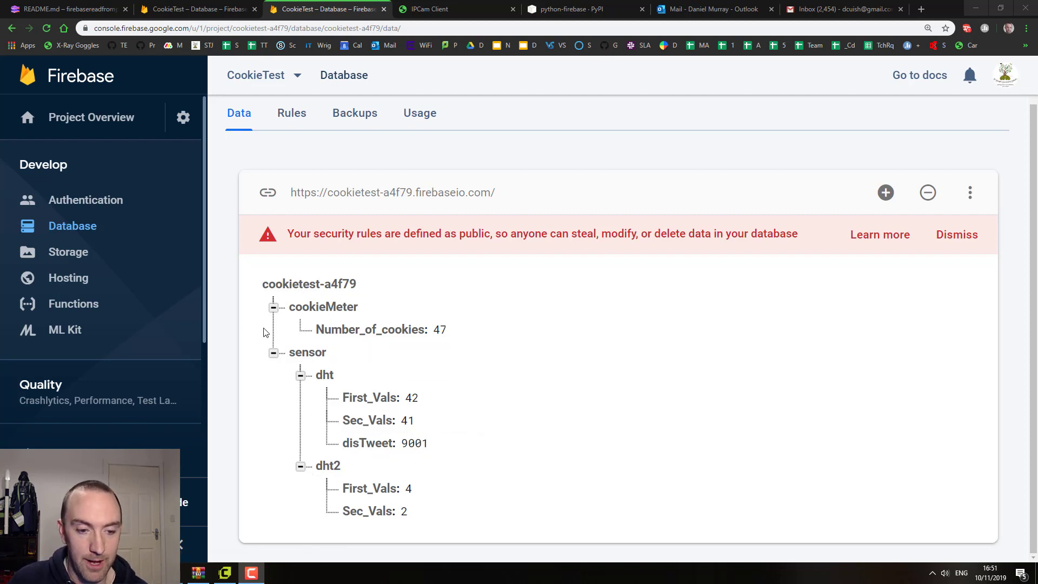
left_click(309, 284)
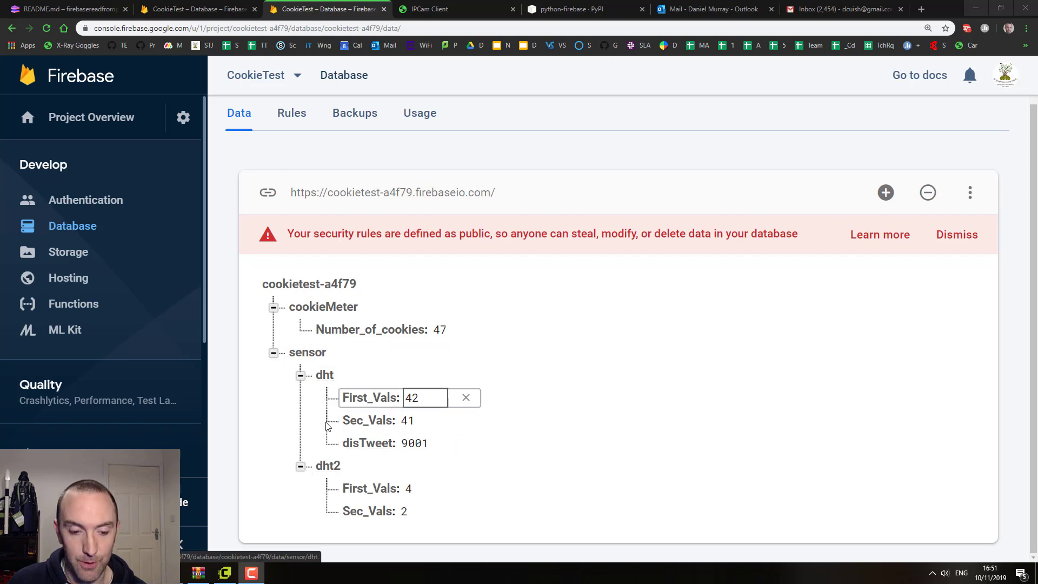
left_click(368, 442)
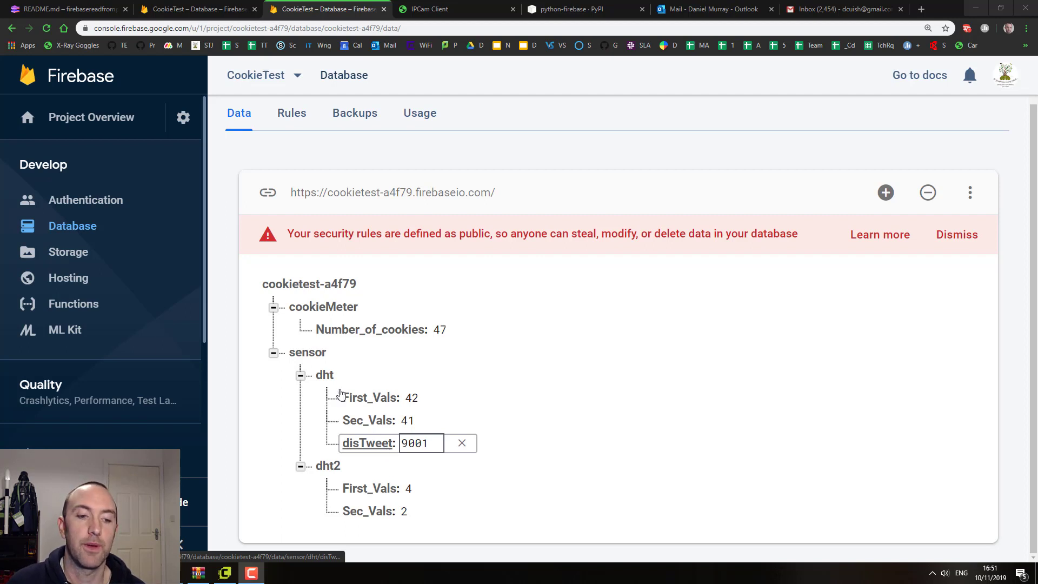
left_click(369, 329)
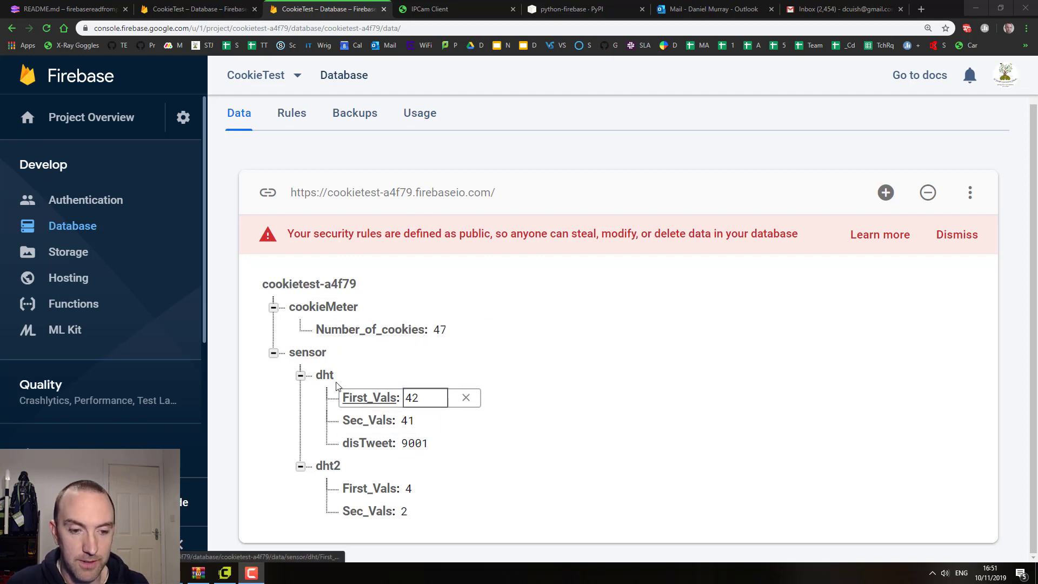
left_click(323, 374)
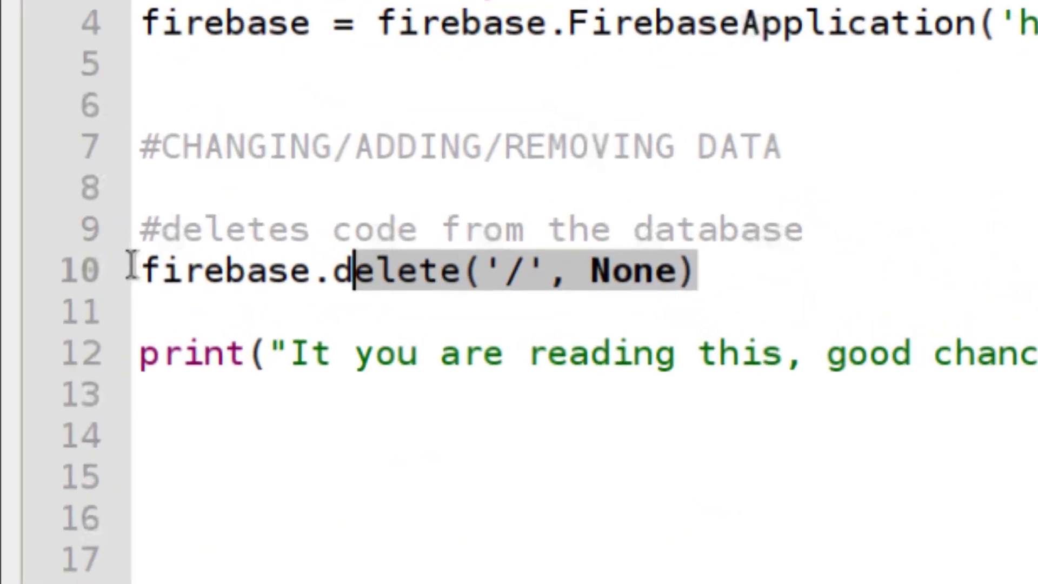
left_click(139, 392)
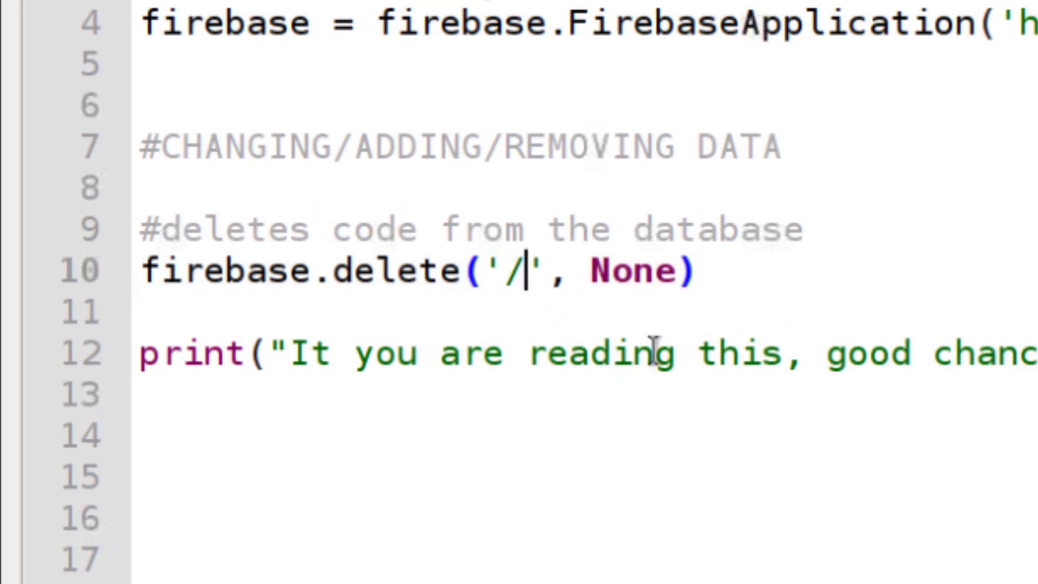
type("sens")
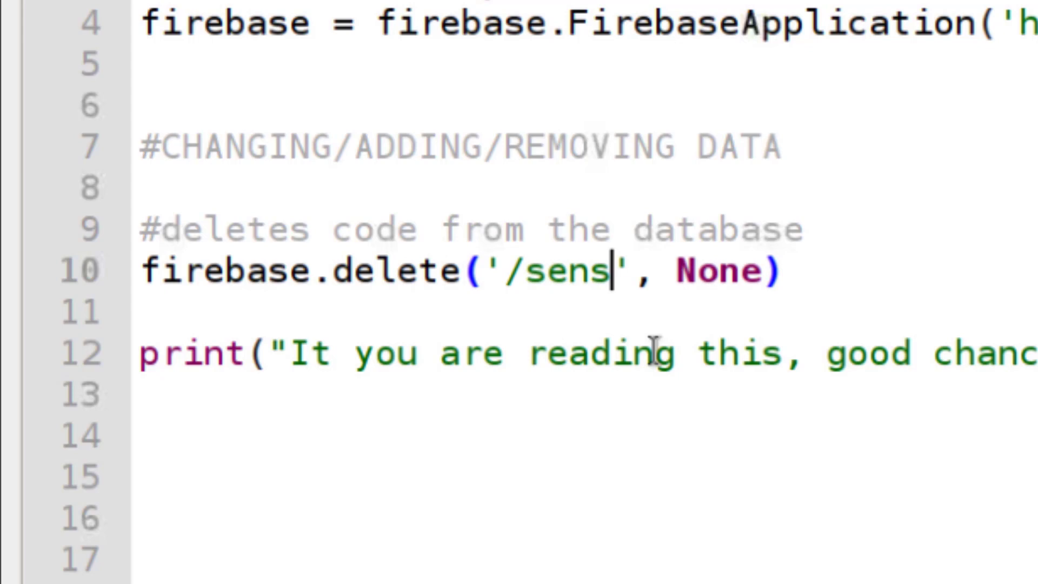
type("or/dh")
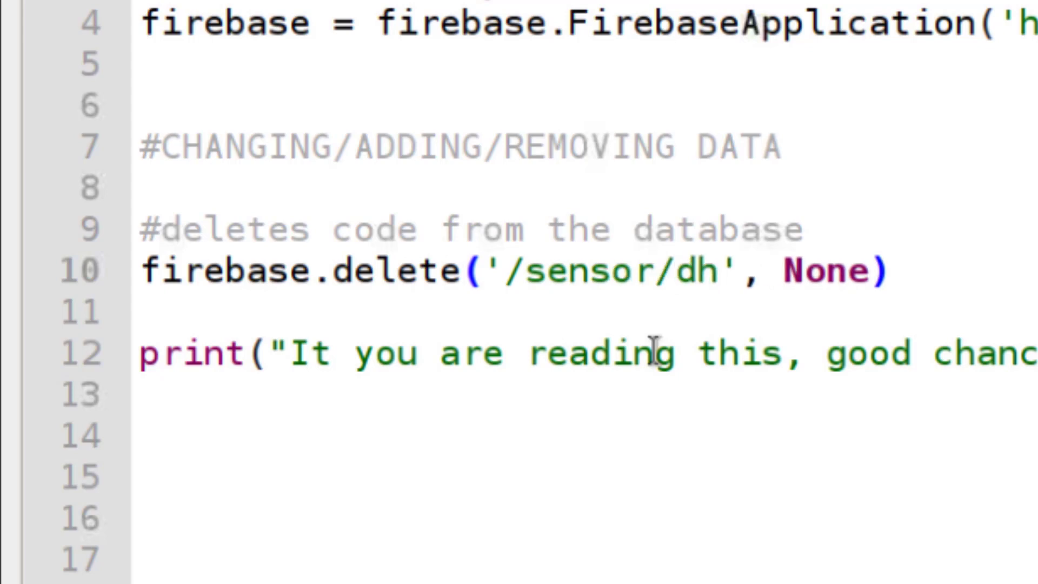
type("t/di")
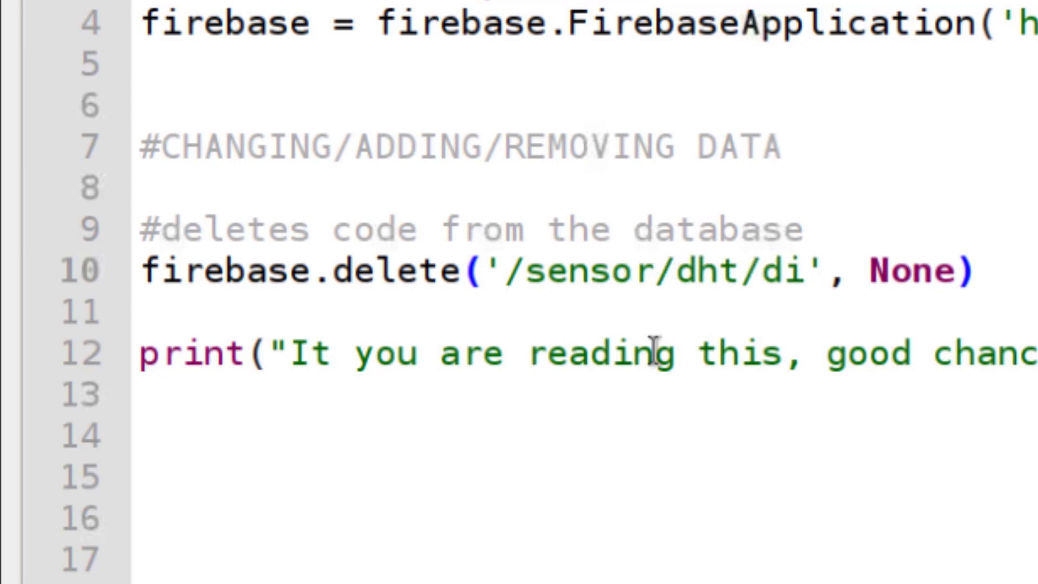
type("sTweet")
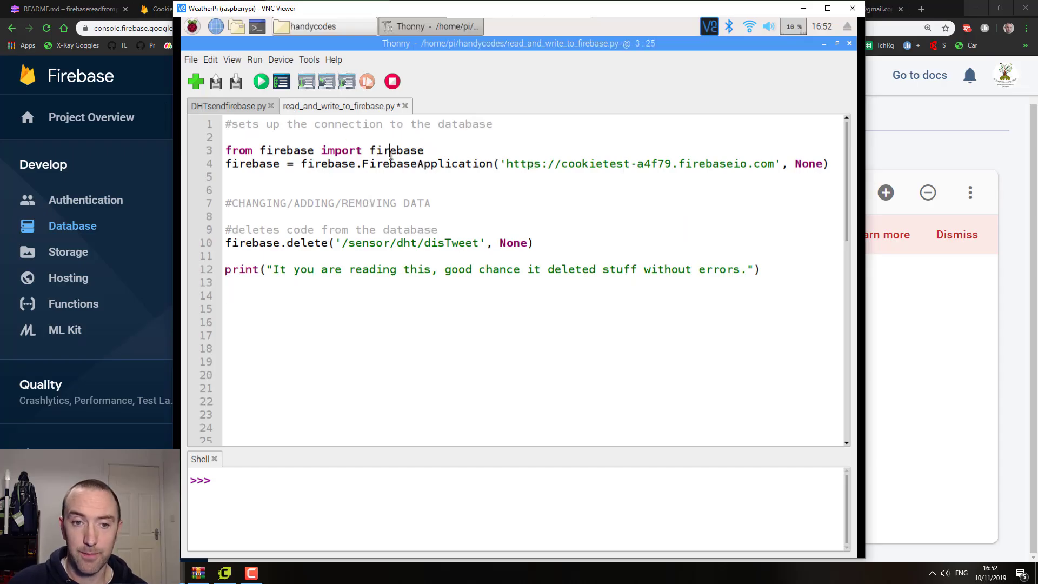
left_click(501, 163)
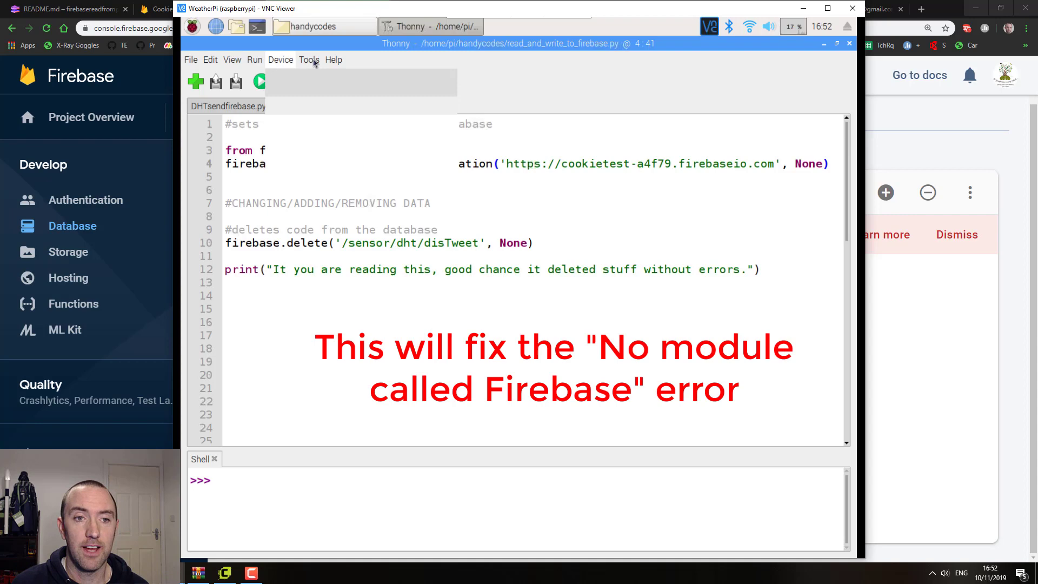
left_click(309, 59)
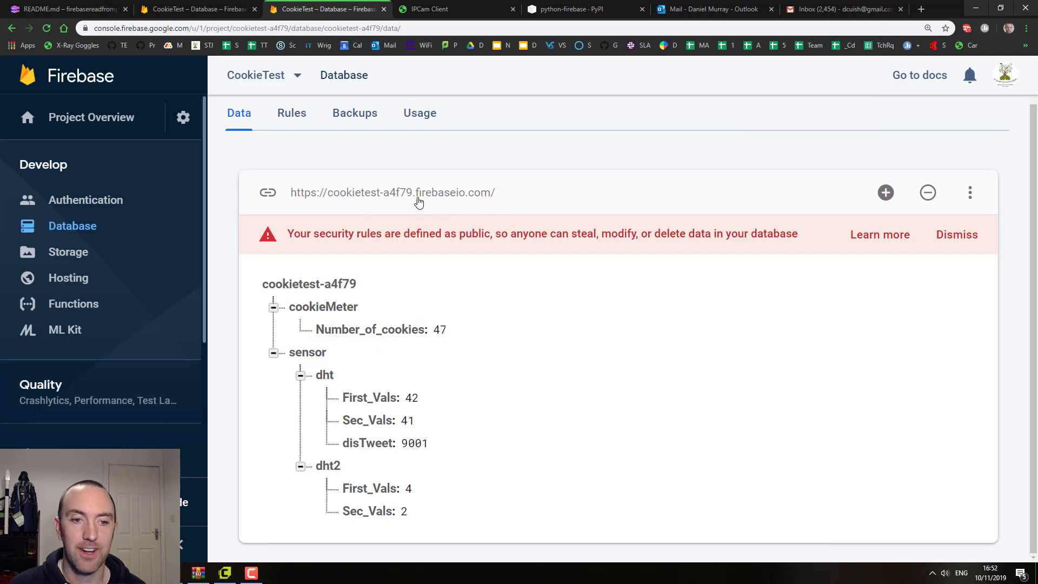
mouse_move(390, 483)
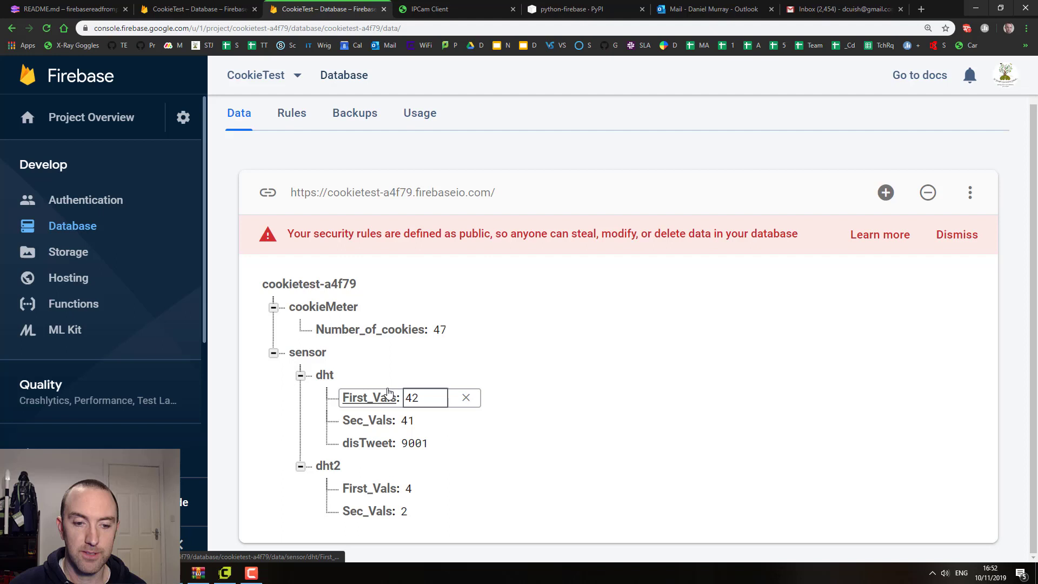
left_click(367, 443)
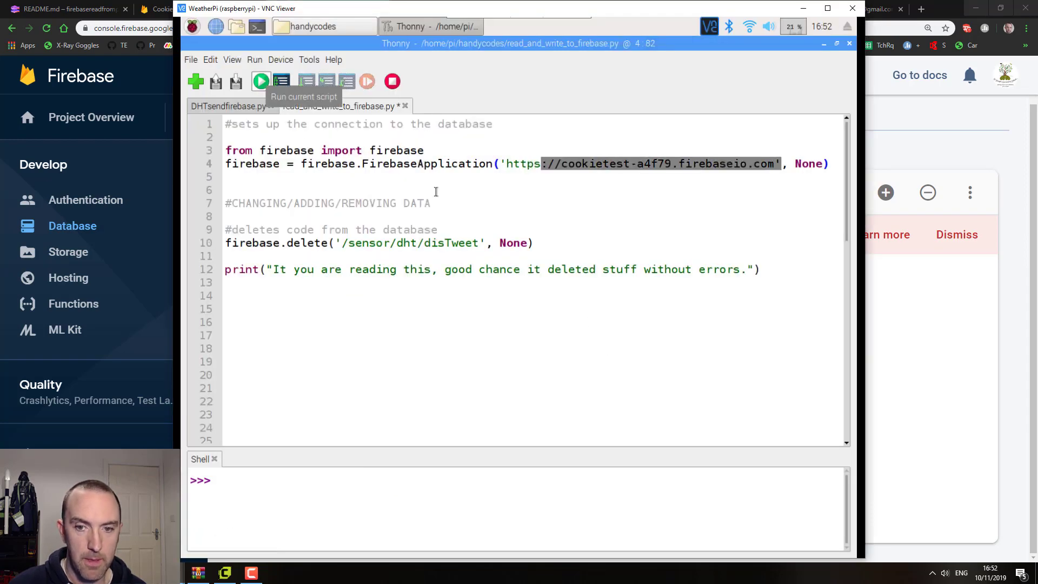
- Run the current script to delete the disTweet node from Firebase
left_click(324, 9)
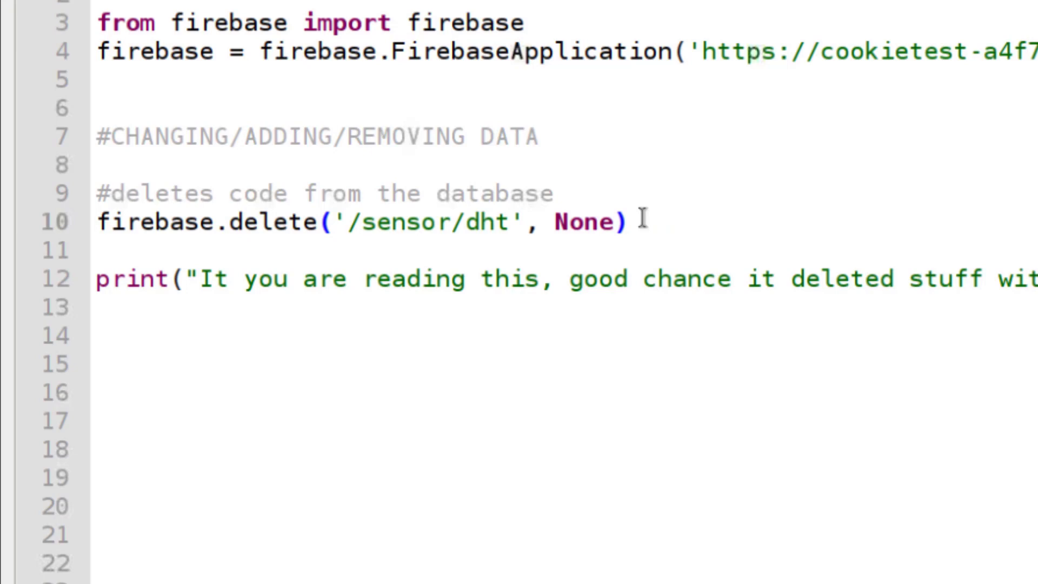
- Append 2 to the delete path on line 10, making it '/sensor/dht2'
type("2")
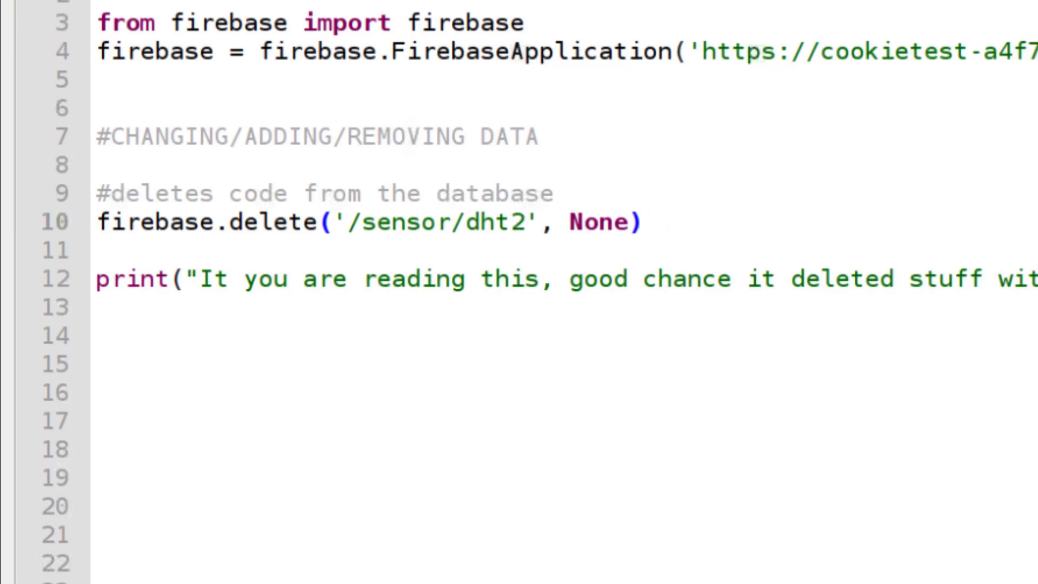